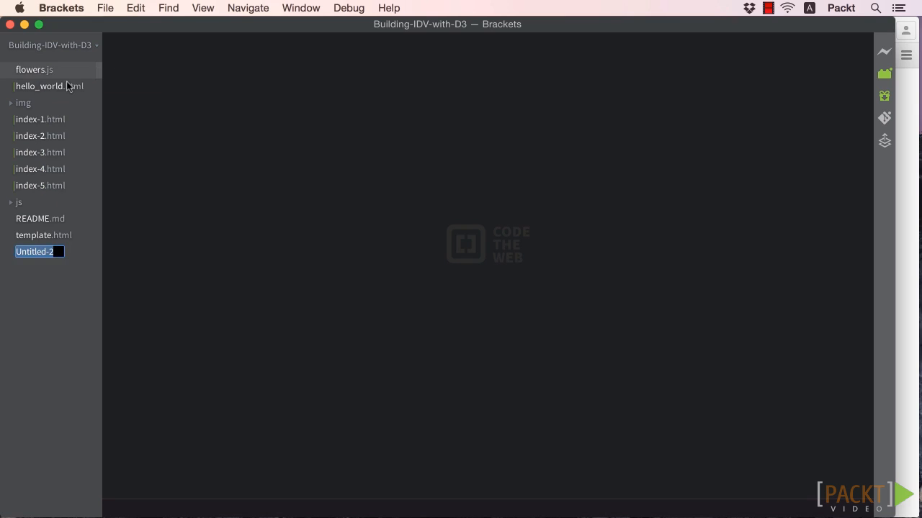
Create index-6.html and fill it with a copy of index-5.html's Yearly Exports chart code.
type("index-6.html")
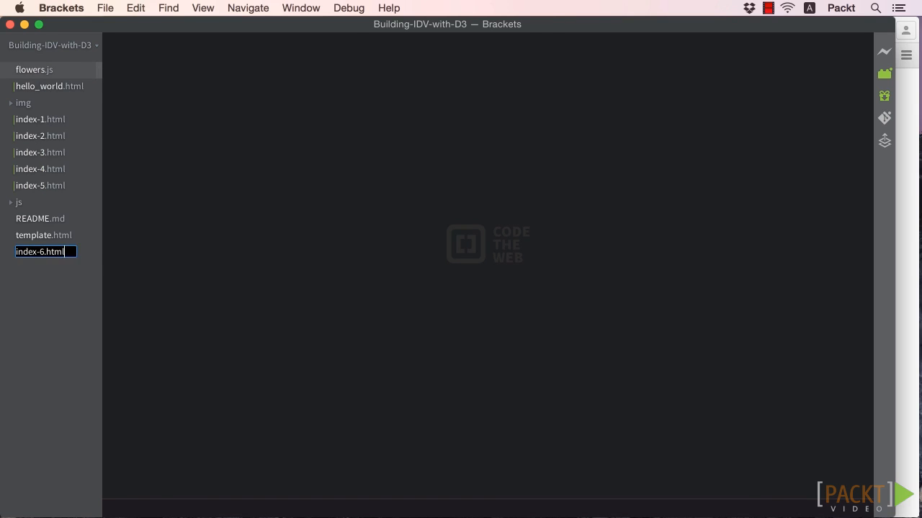
left_click(40, 244)
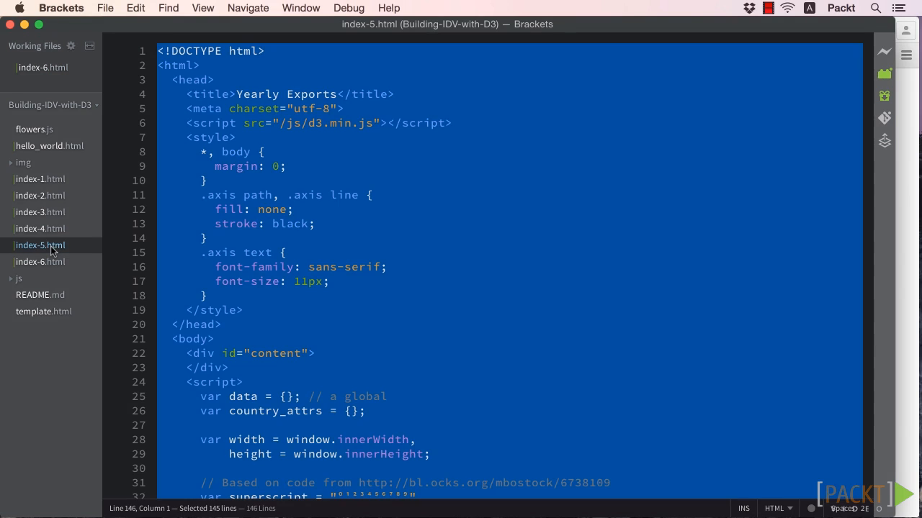
left_click(42, 261)
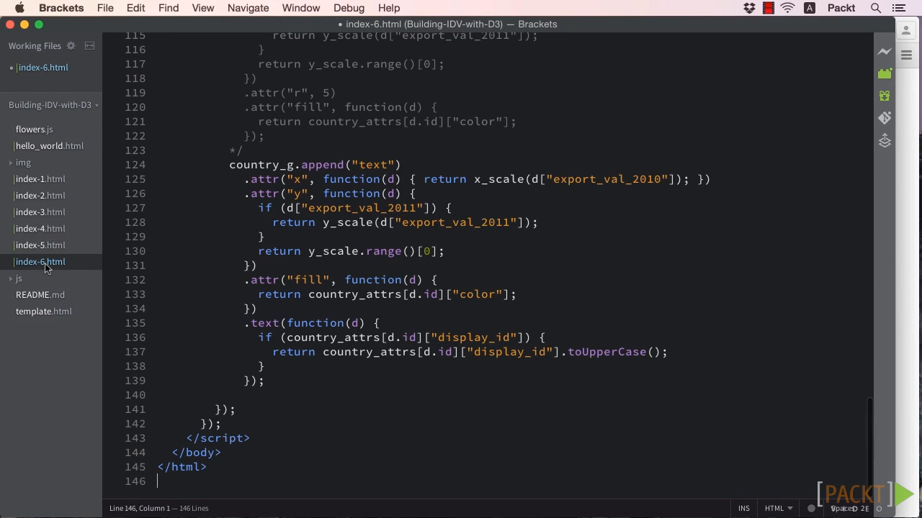
scroll("up", 3)
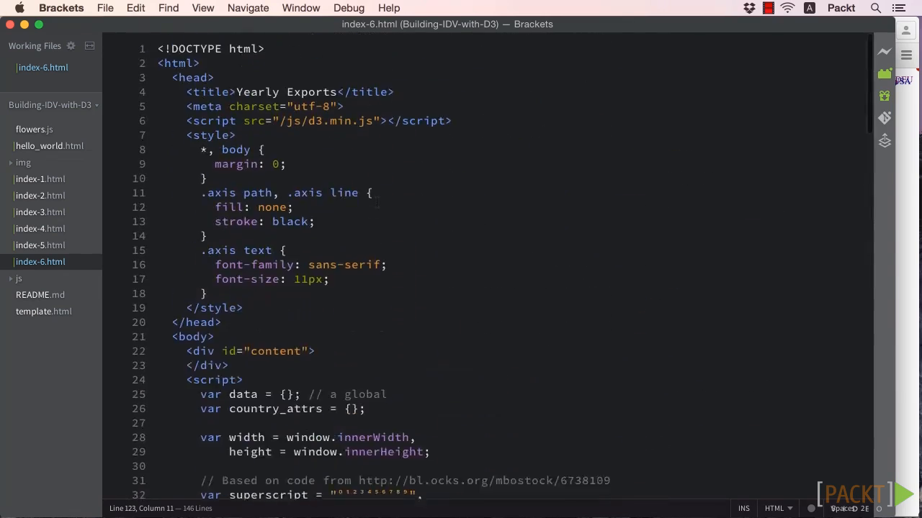
Add a Click Me! button in the content div with a d3 click handler logging a message.
type("<button>Cli</button>")
type("d3.select")
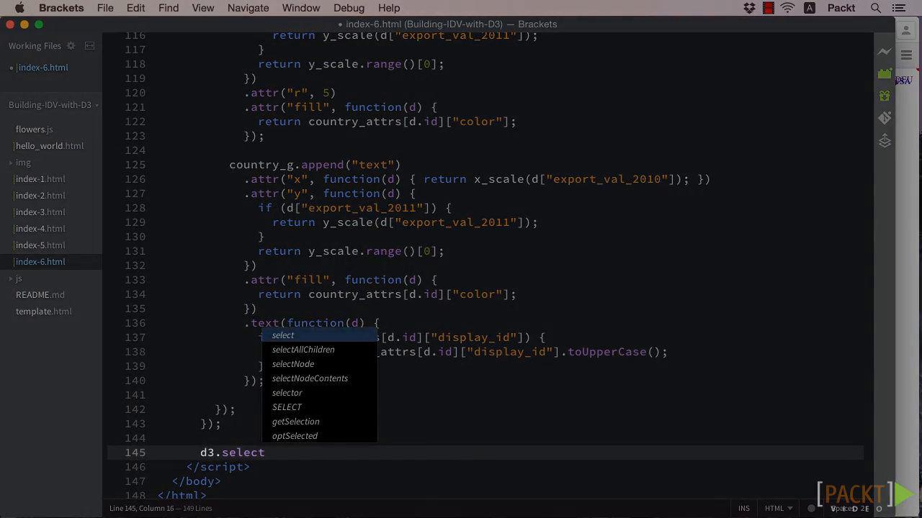
type("(\"button\").on(\"click\", functi")
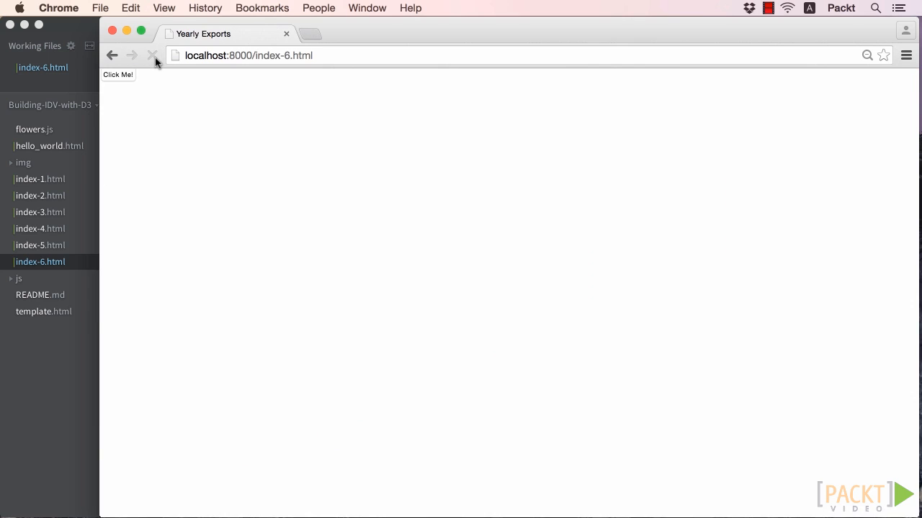
Reload index-6.html and click Click Me! twice, logging "I've been clicked!" in the console.
left_click(118, 75)
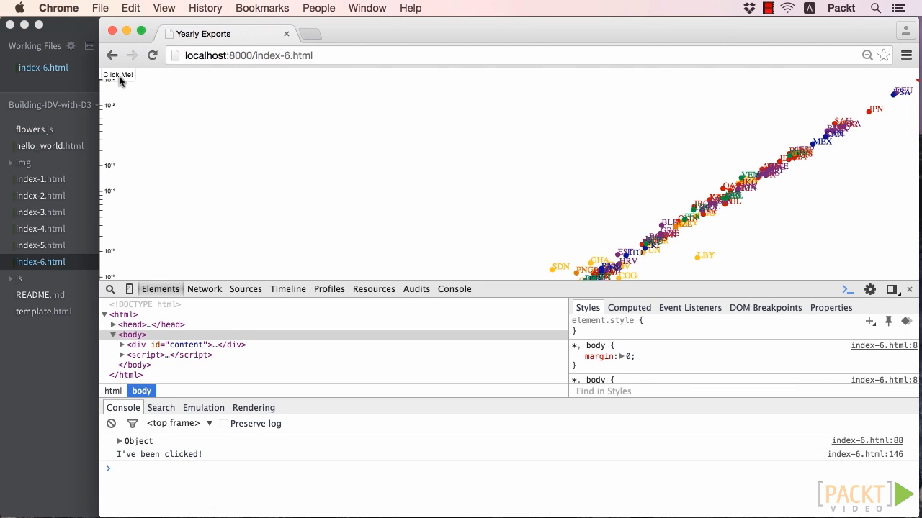
left_click(117, 75)
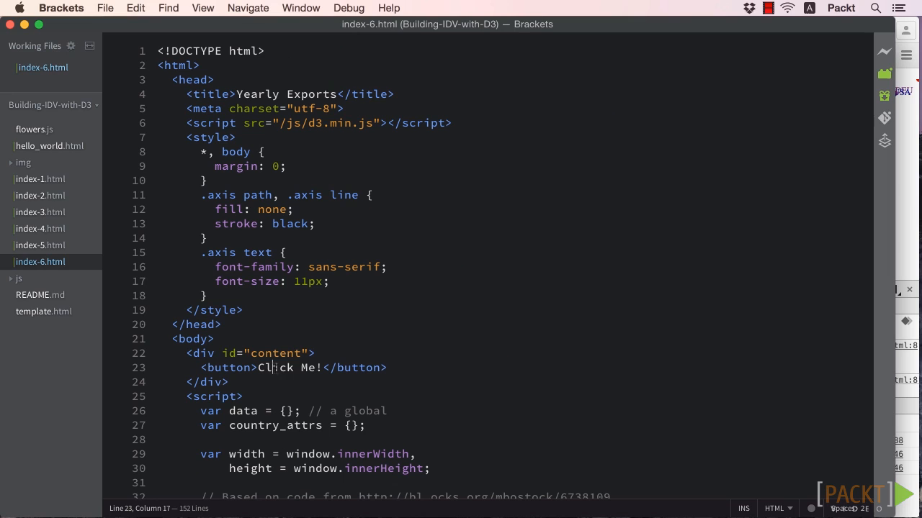
Rename the button text from Click Me! to Hide Labels.
double_click(275, 368)
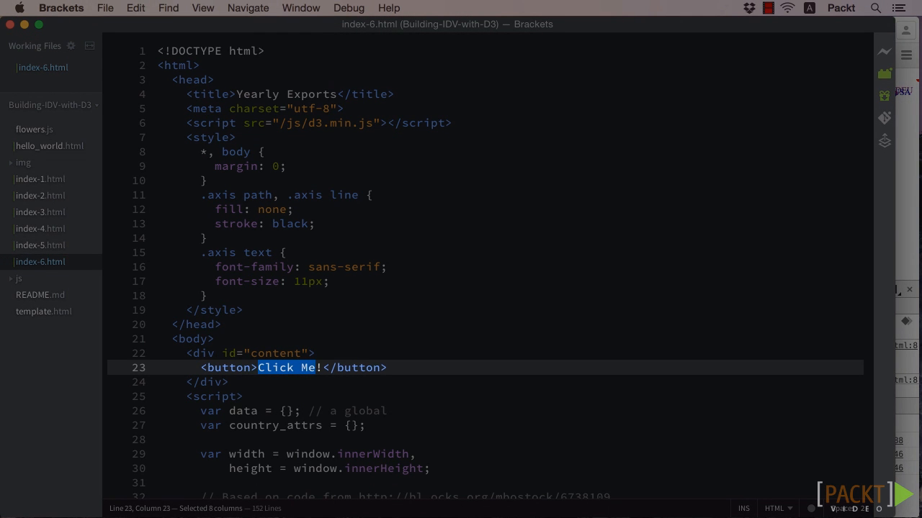
type("H")
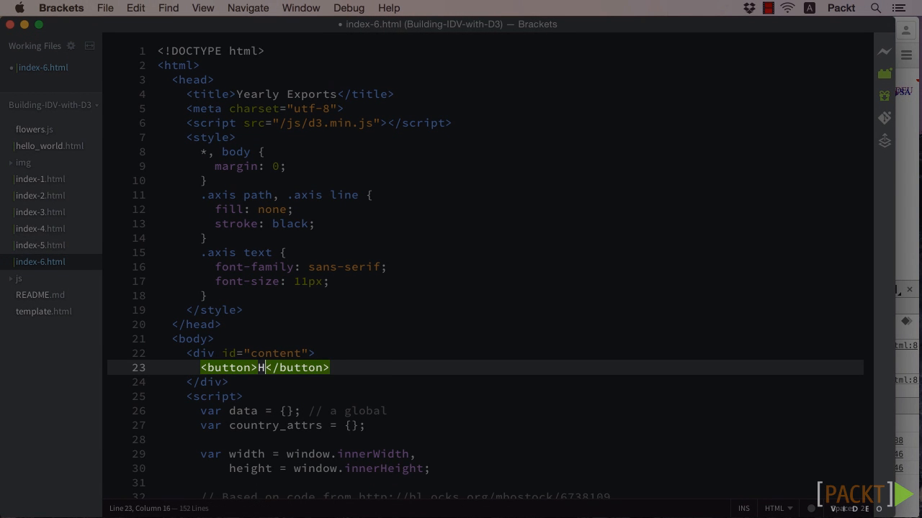
type("ide Lab")
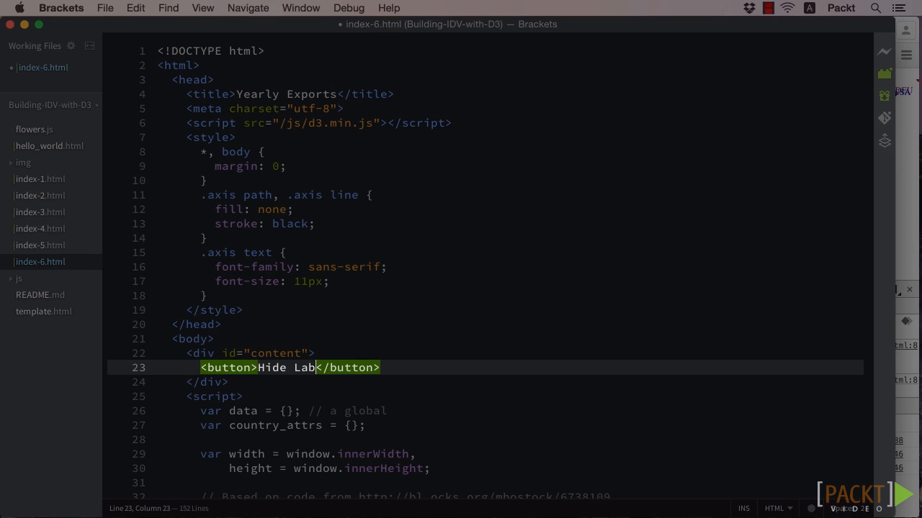
type("els")
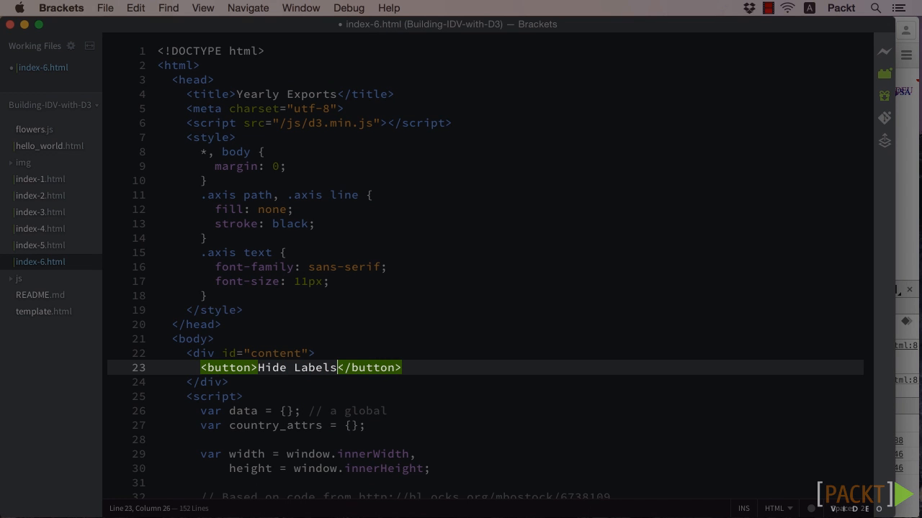
Replace the console.log with d3.selectAll("g.country text").style("display", "none").
scroll("down", 3)
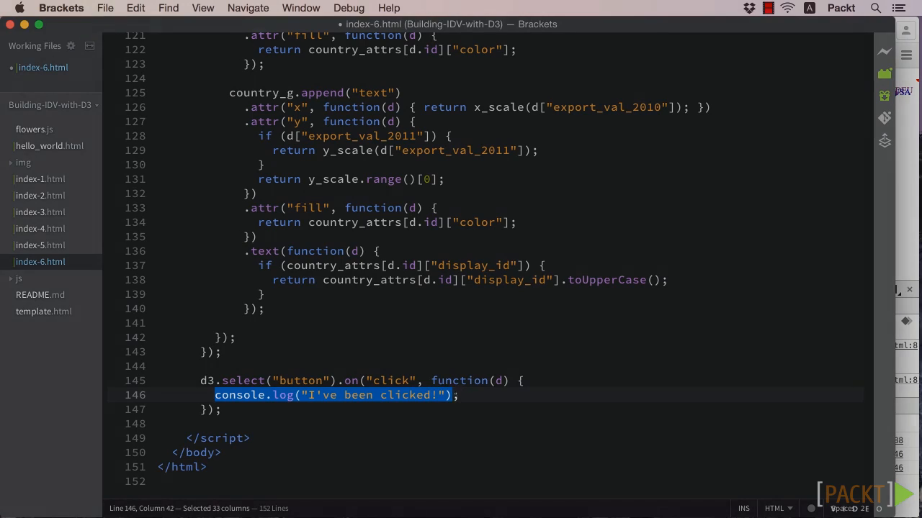
type("d3.selectAll(\"g.countr")
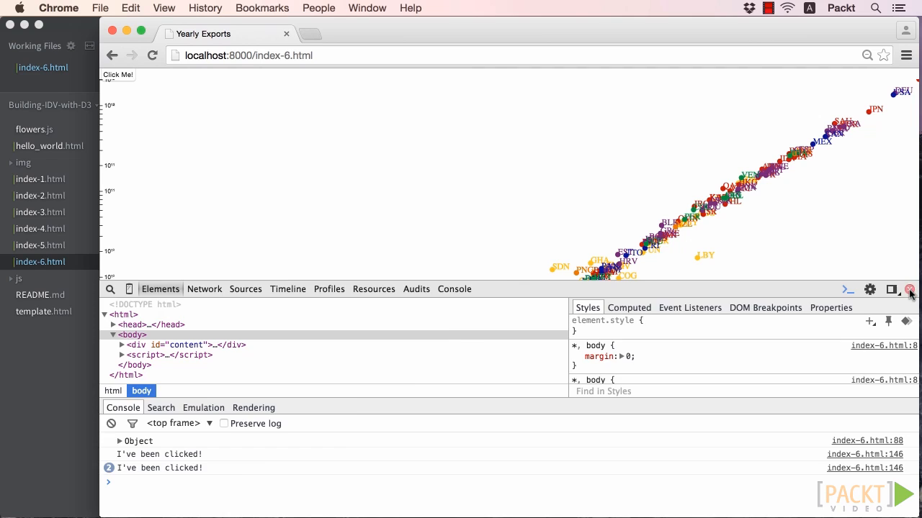
Close the Chrome DevTools panel so only the chart page shows.
left_click(909, 290)
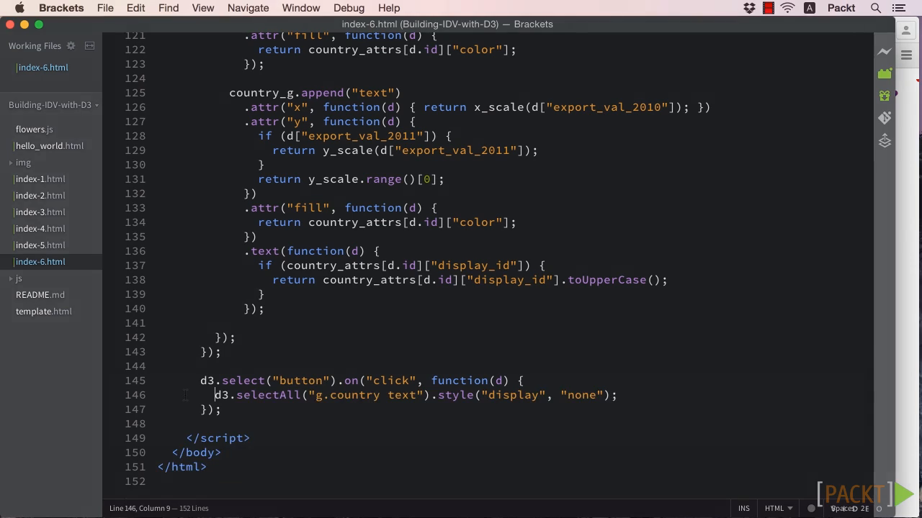
Store the labels' current display in current_display and branch on whether it equals "none".
type("var current_display = d3.select(\"g.country text")
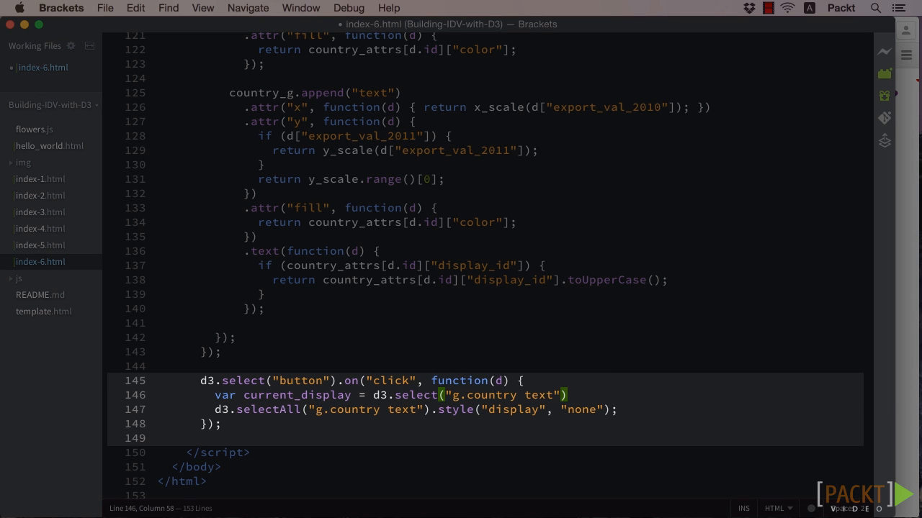
type(".style(\"display\");")
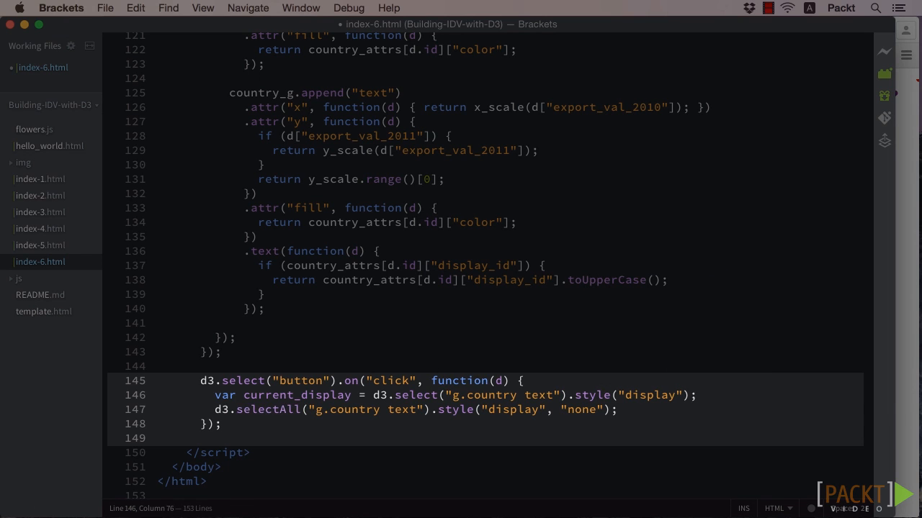
type("if (current_disp")
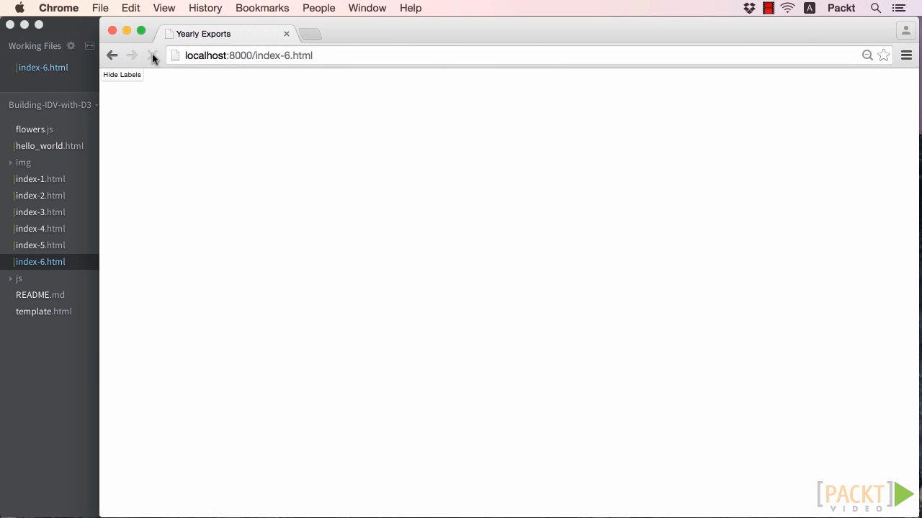
Reload index-6.html and toggle the country labels off and on several times with Hide Labels.
left_click(152, 56)
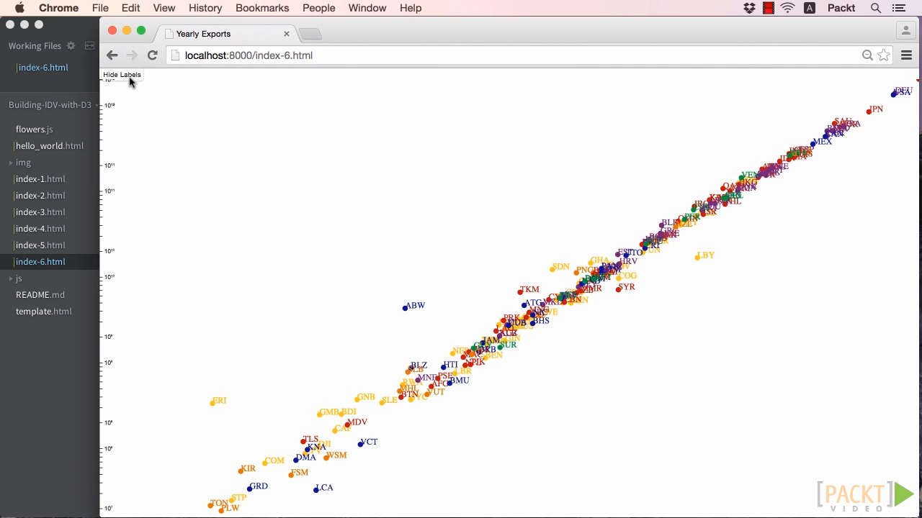
left_click(122, 74)
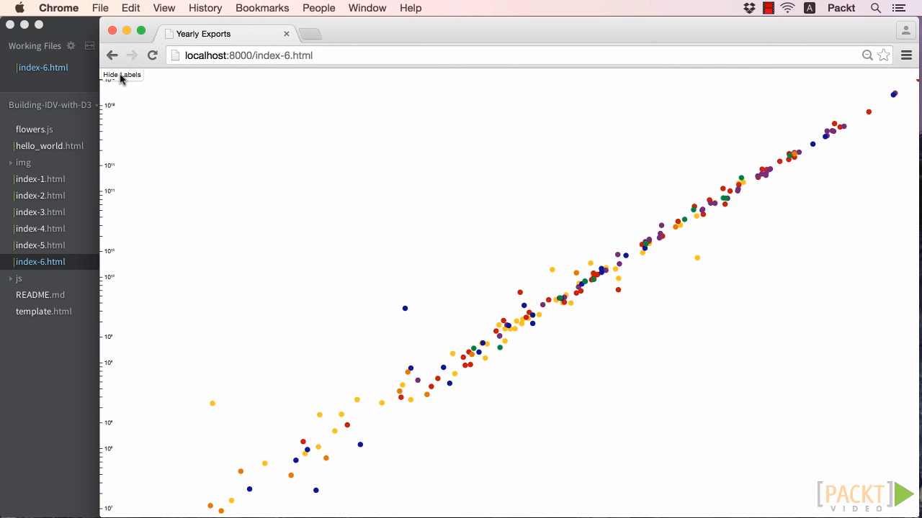
left_click(121, 75)
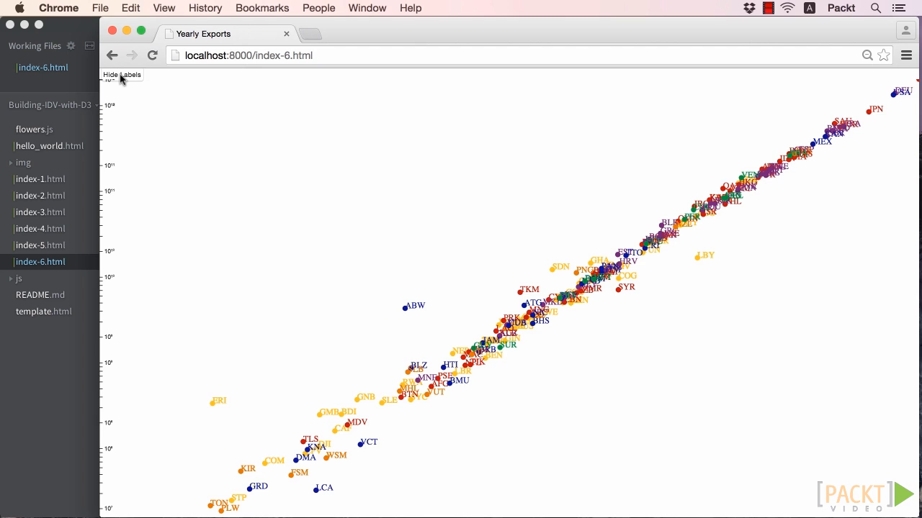
left_click(121, 75)
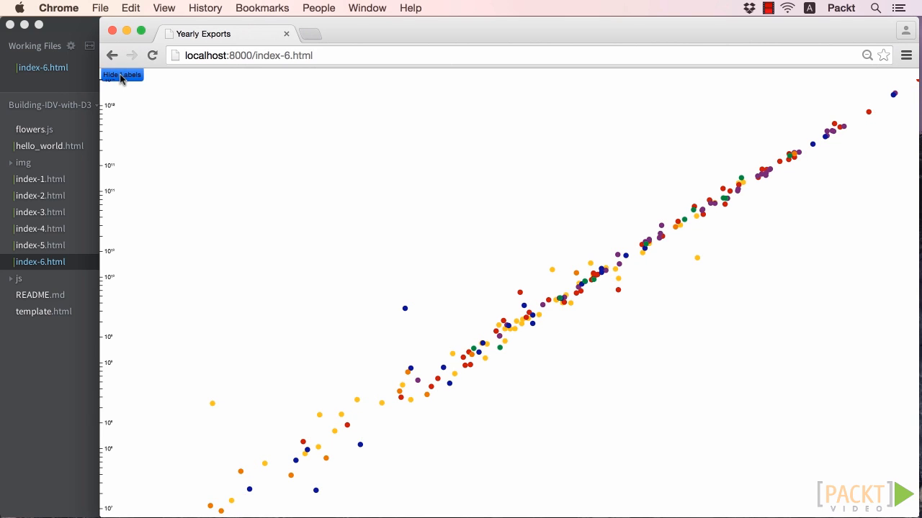
left_click(121, 75)
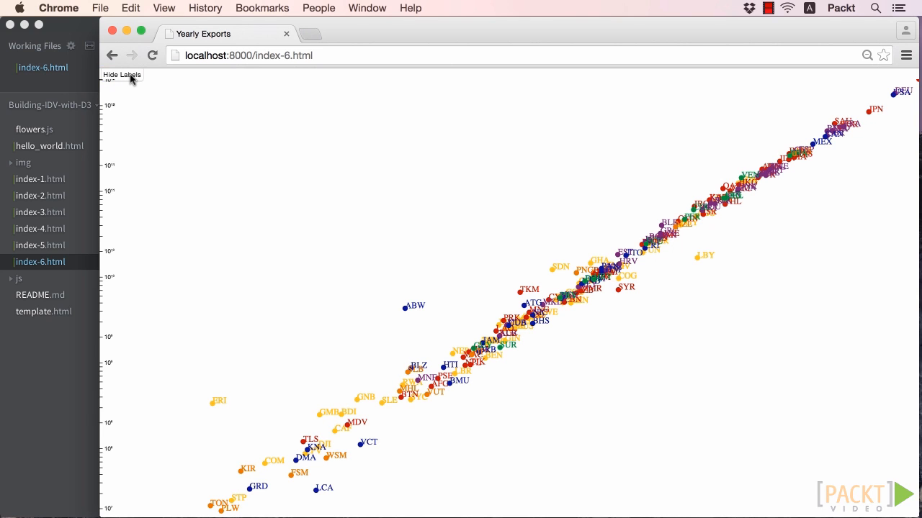
left_click(122, 75)
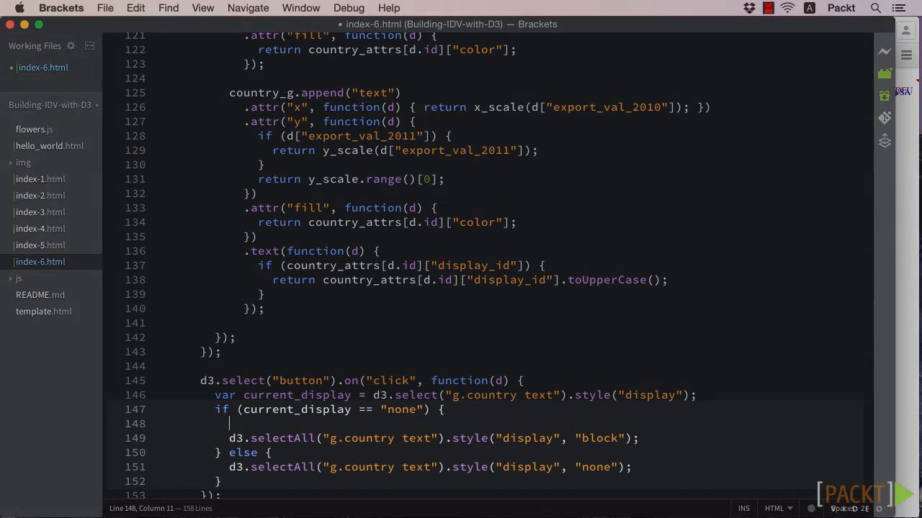
Set d3.select(this).text to "Hide Labels" in the if branch and "Show Labels" in the else.
type("d3.select(this).text(\"Hide Labels")
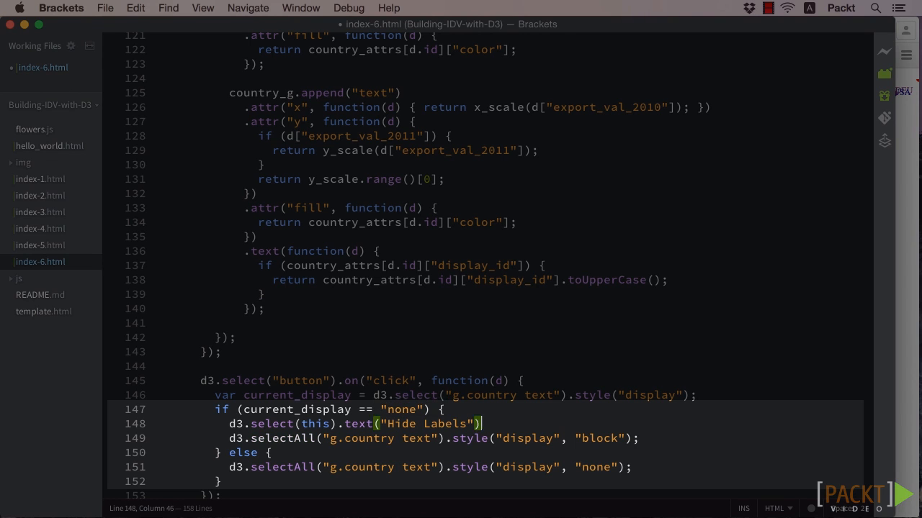
type("d3.select(this).text(\"Show L")
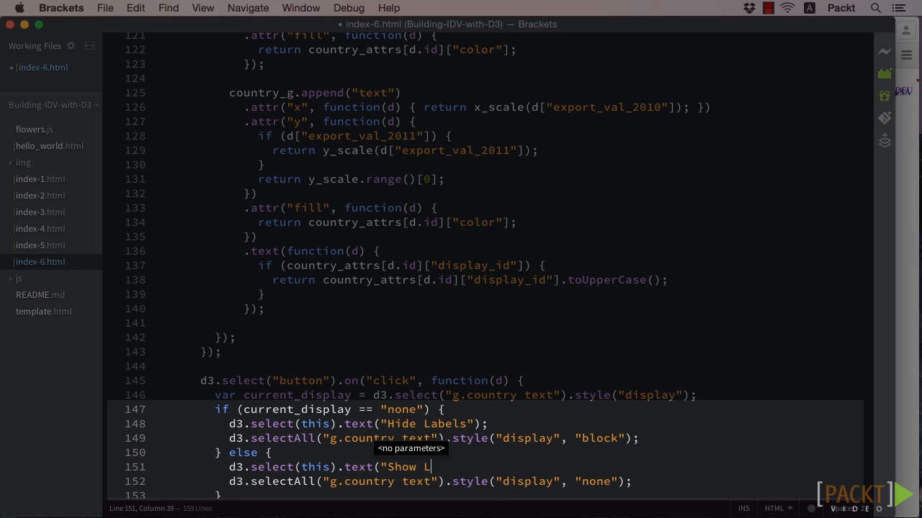
type("abels\");")
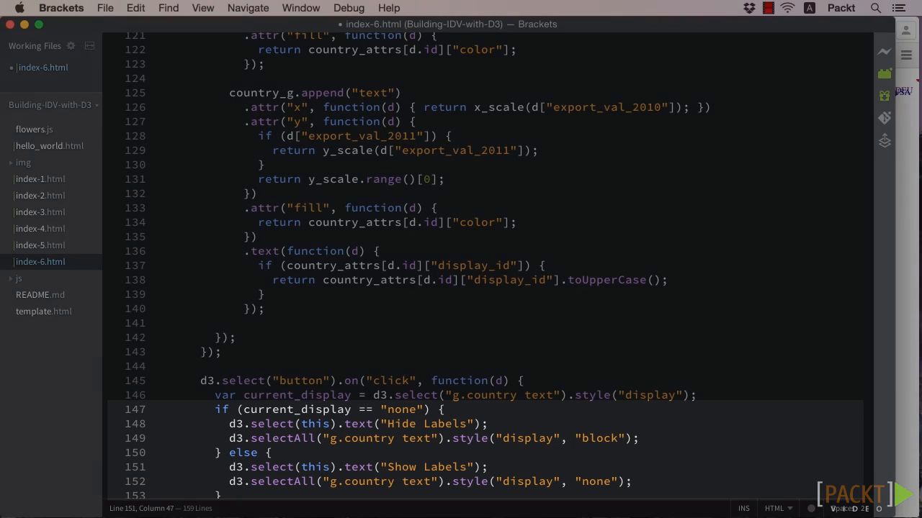
scroll("down", 3)
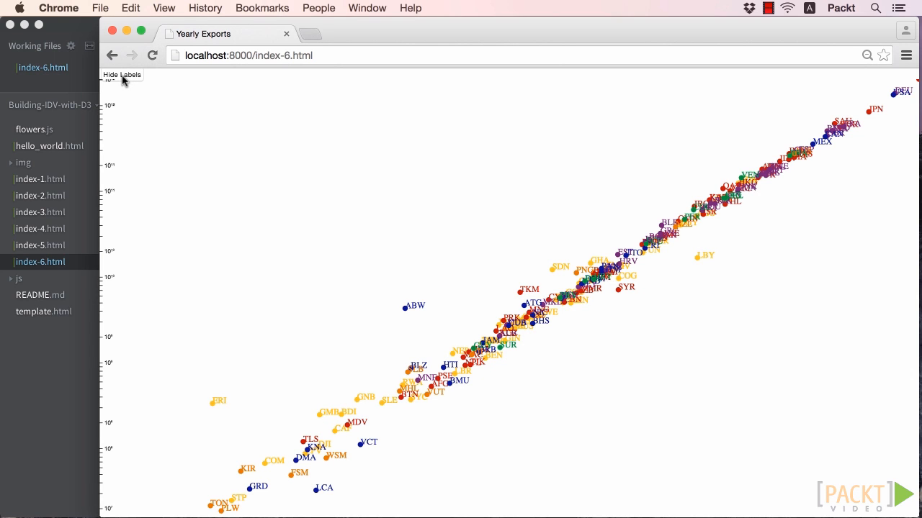
Toggle the labels four times, the button switching between Show Labels and Hide Labels.
left_click(122, 74)
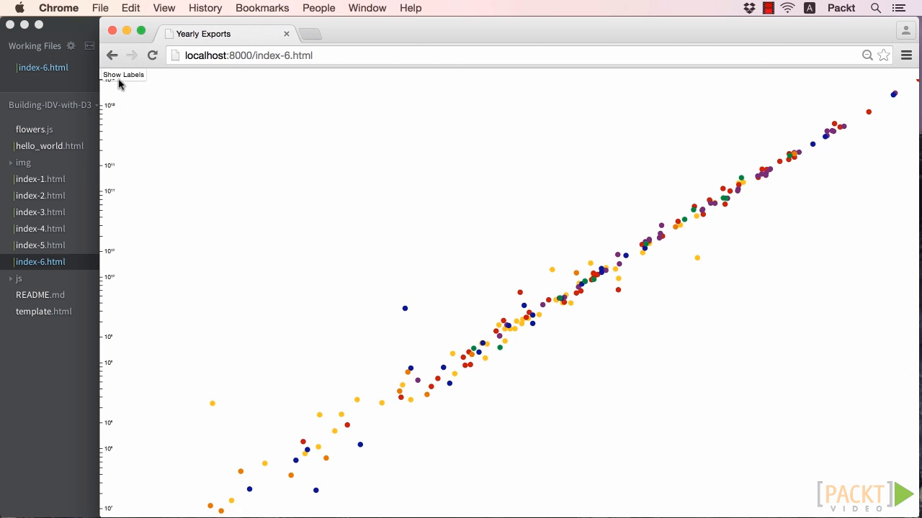
left_click(123, 74)
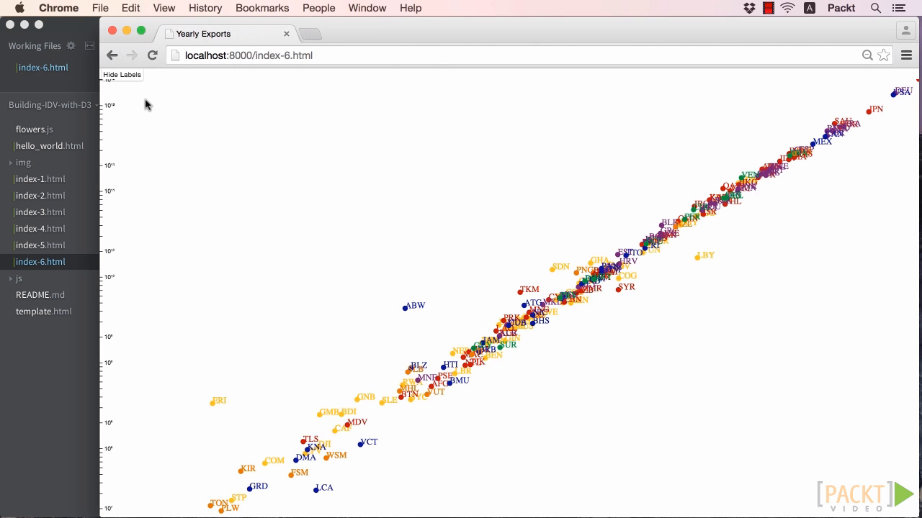
left_click(122, 74)
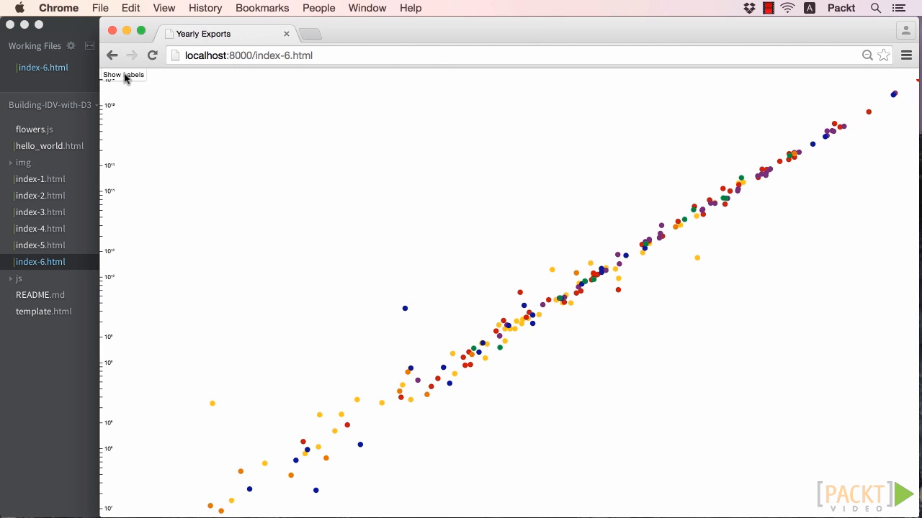
left_click(123, 74)
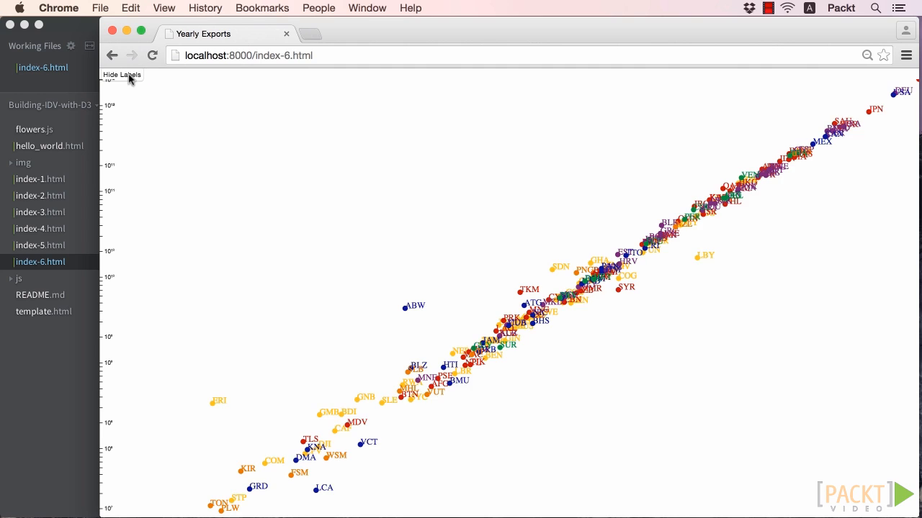